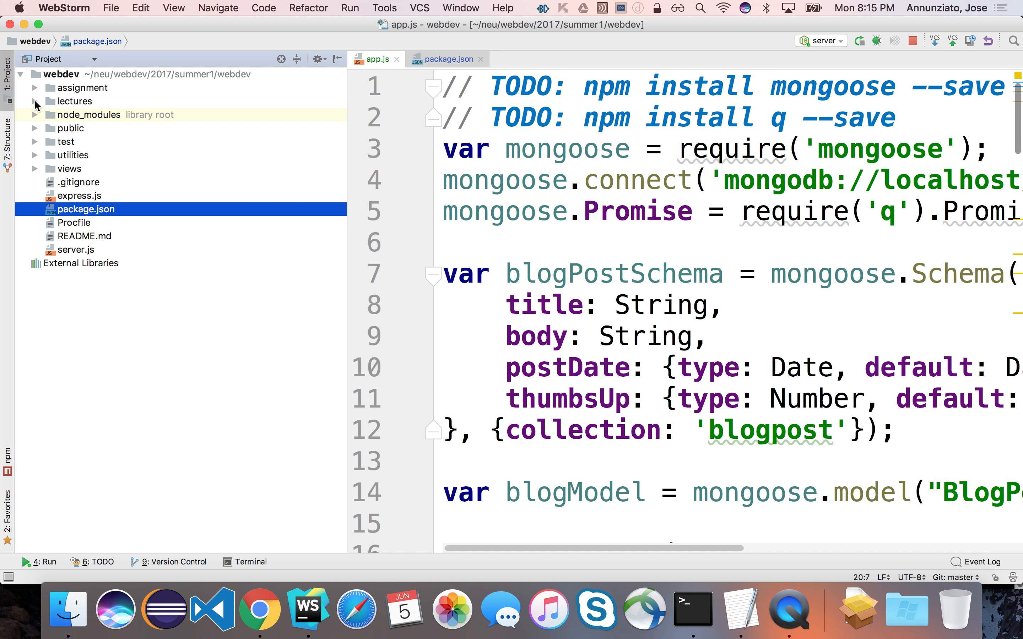
Expand the assignment folder to reach graduates > models > user for the new JavaScript file.
click(82, 87)
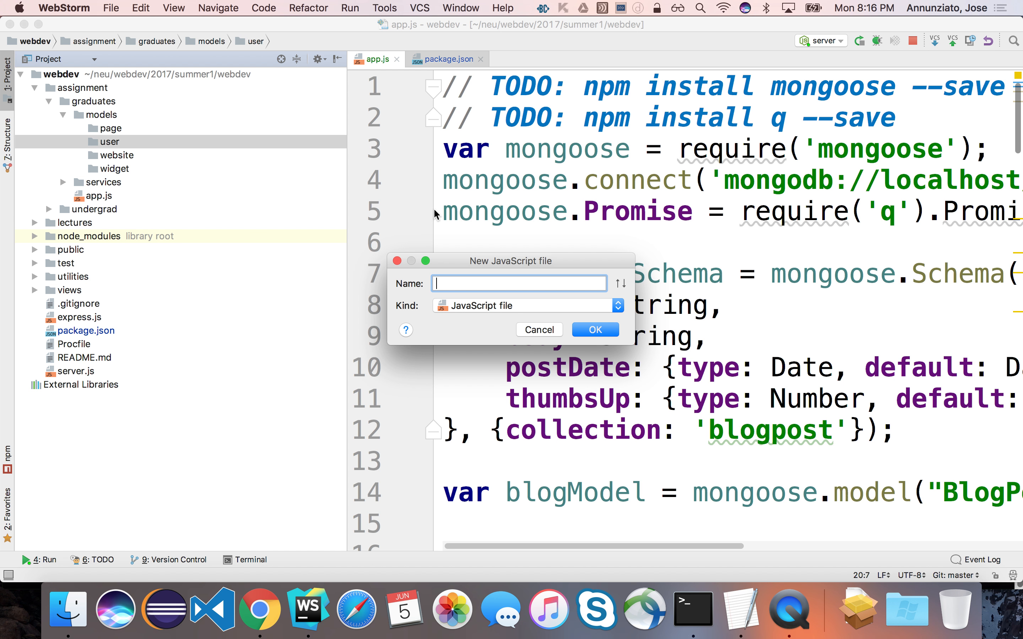
Name the new file user.schema.server.js and create it in the user folder.
text(user)
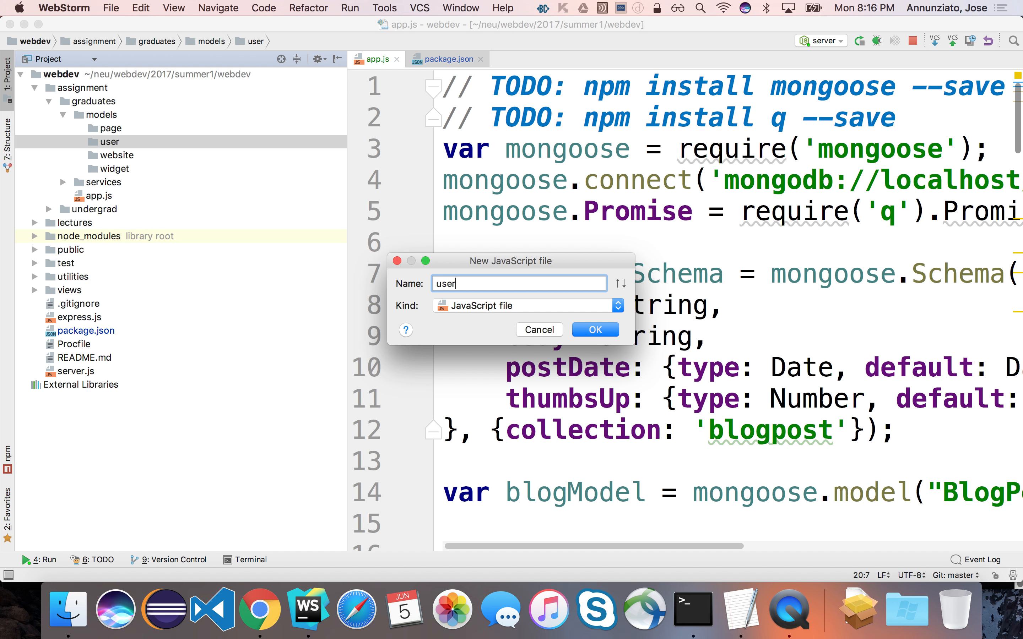
text(.s)
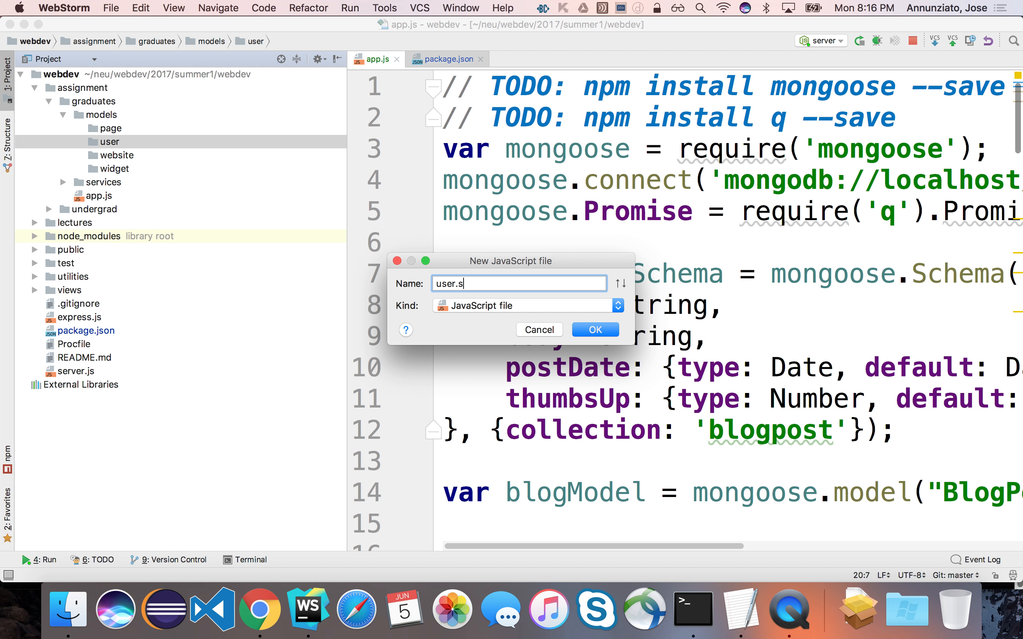
click(594, 330)
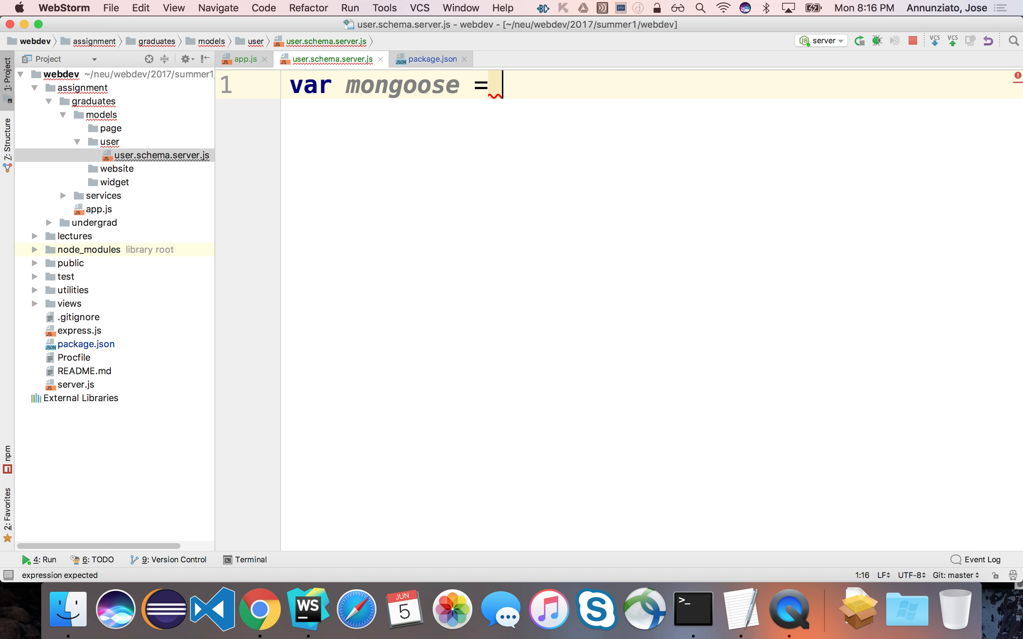
Require the mongoose module, start the var userSchema declaration, and consult the Data Model diagram.
text(requ)
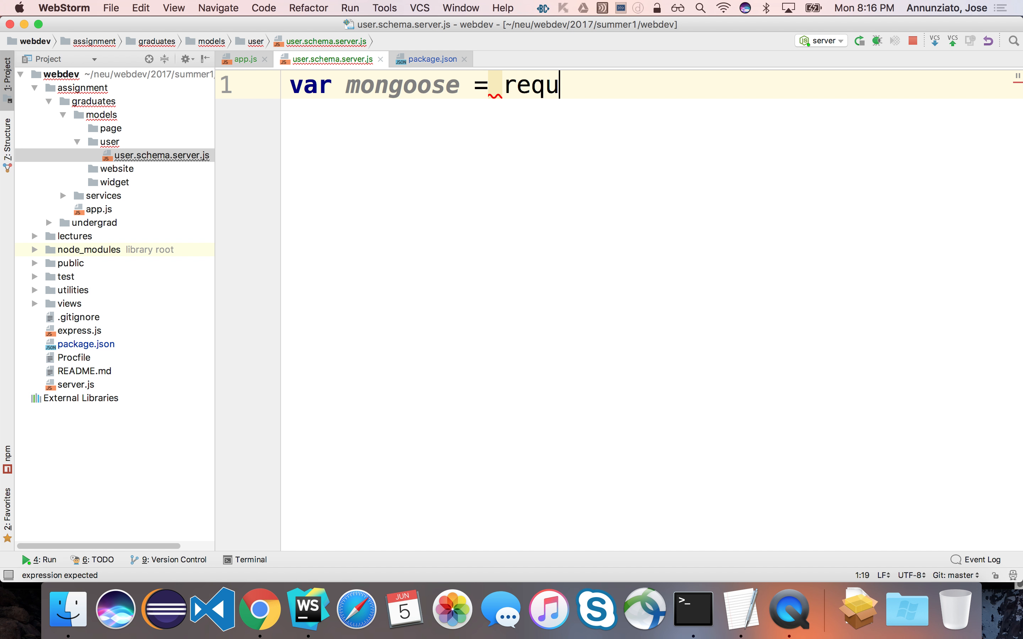
text(ire('/'))
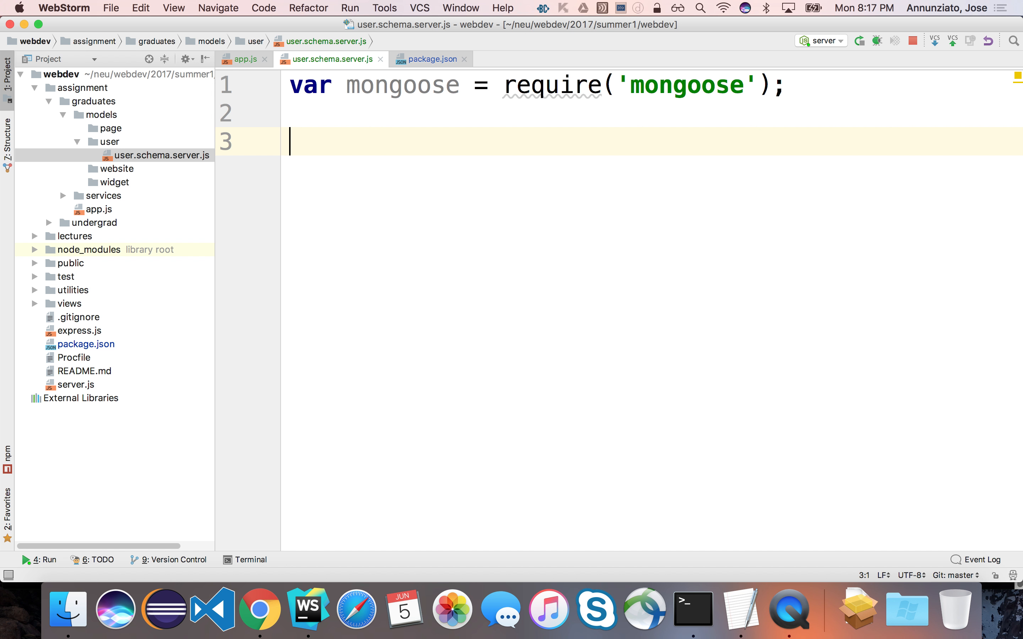
text(var userSche)
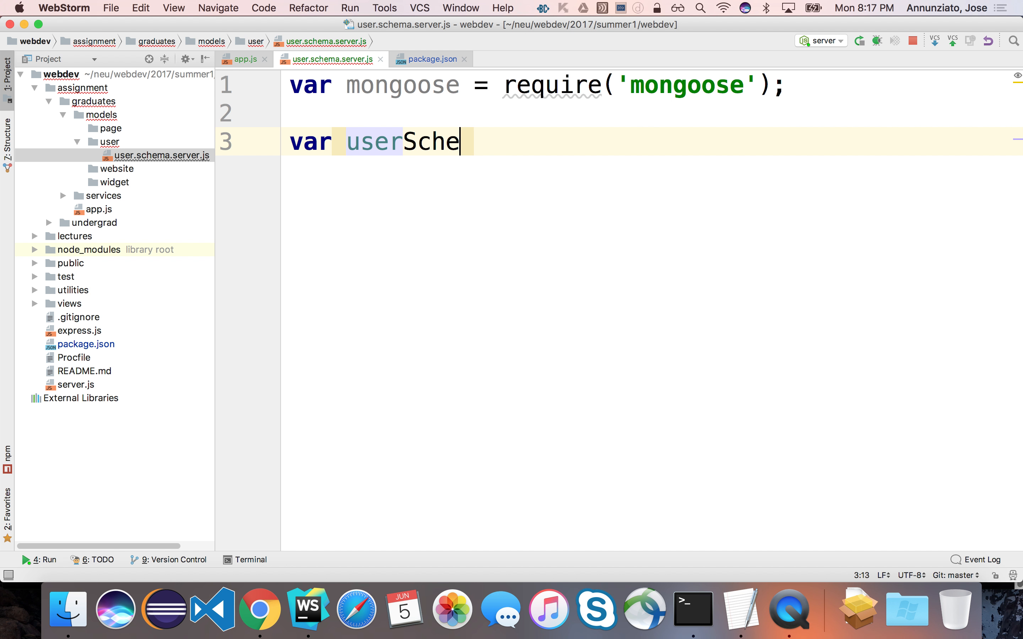
text(m)
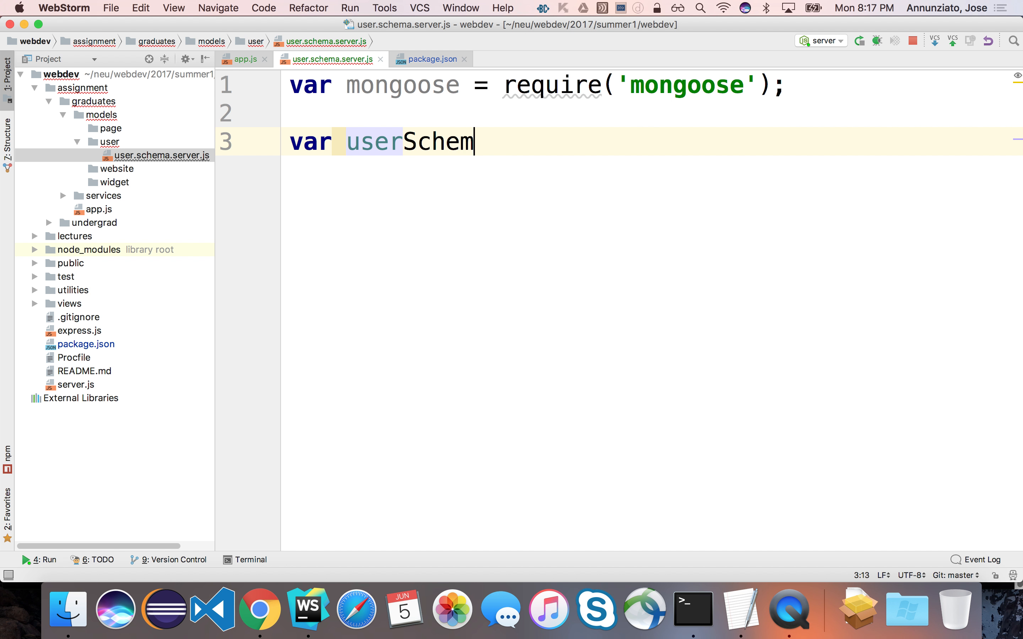
click(259, 608)
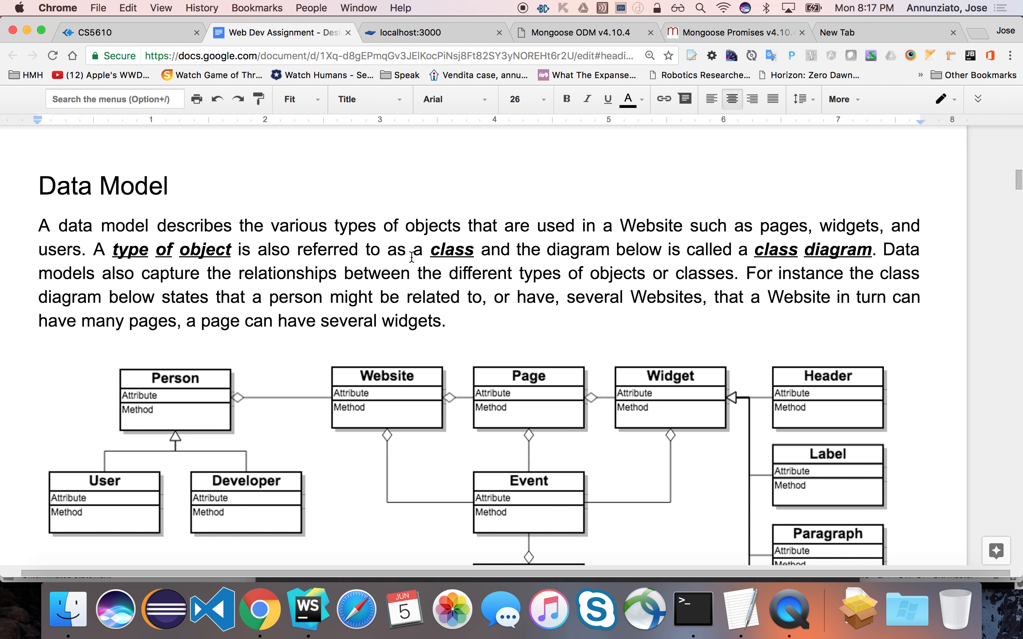
click(127, 32)
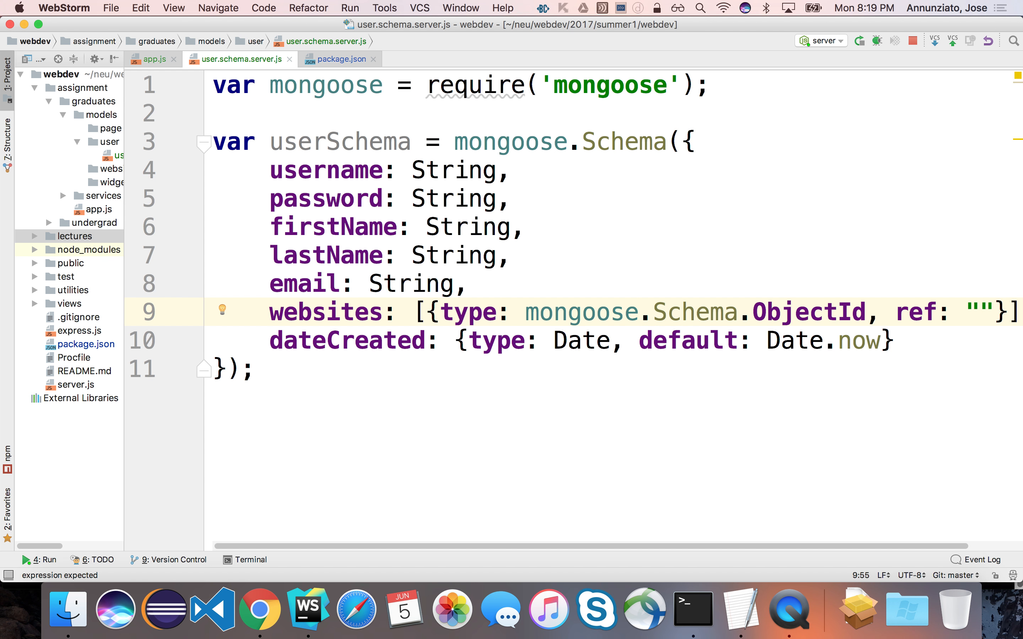
Fill in the websites ObjectId ref model name for the userSchema.
click(977, 312)
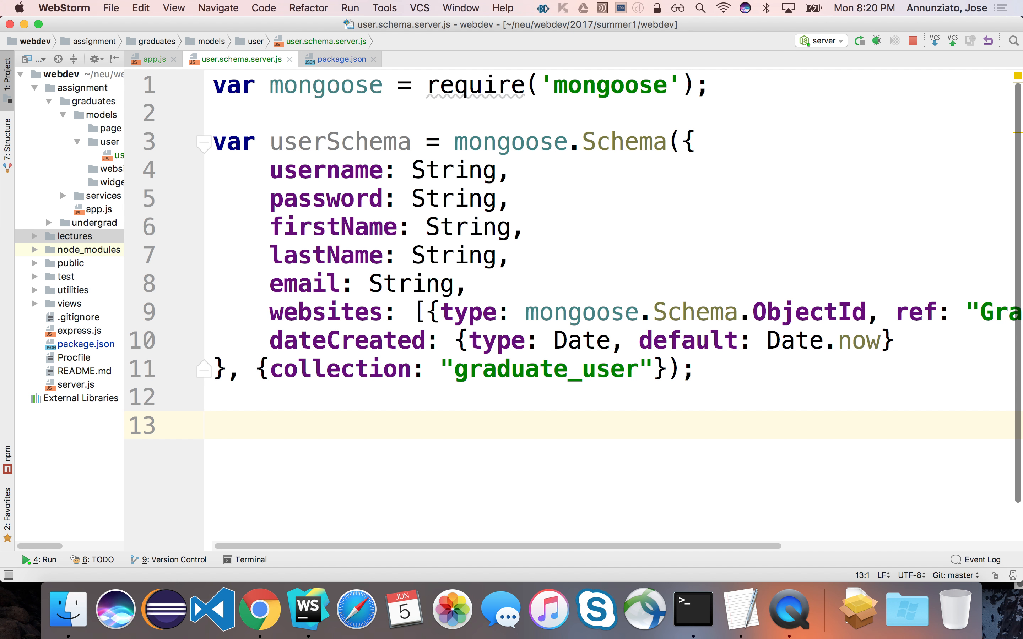
End the file with modules.export = userSchema; and check the exported userSchema name.
text(modu)
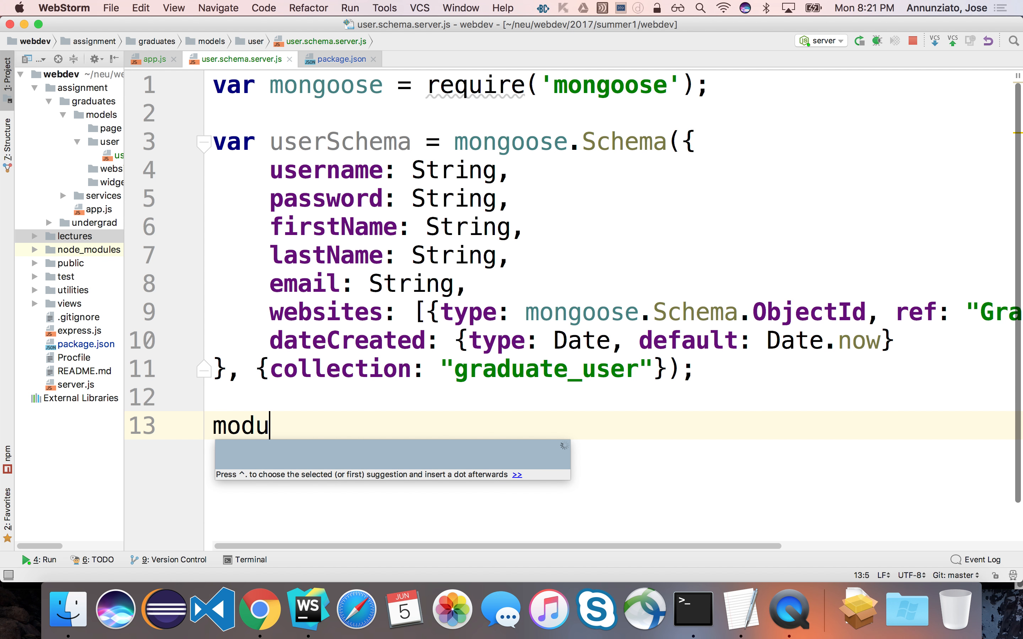
text(les.export =)
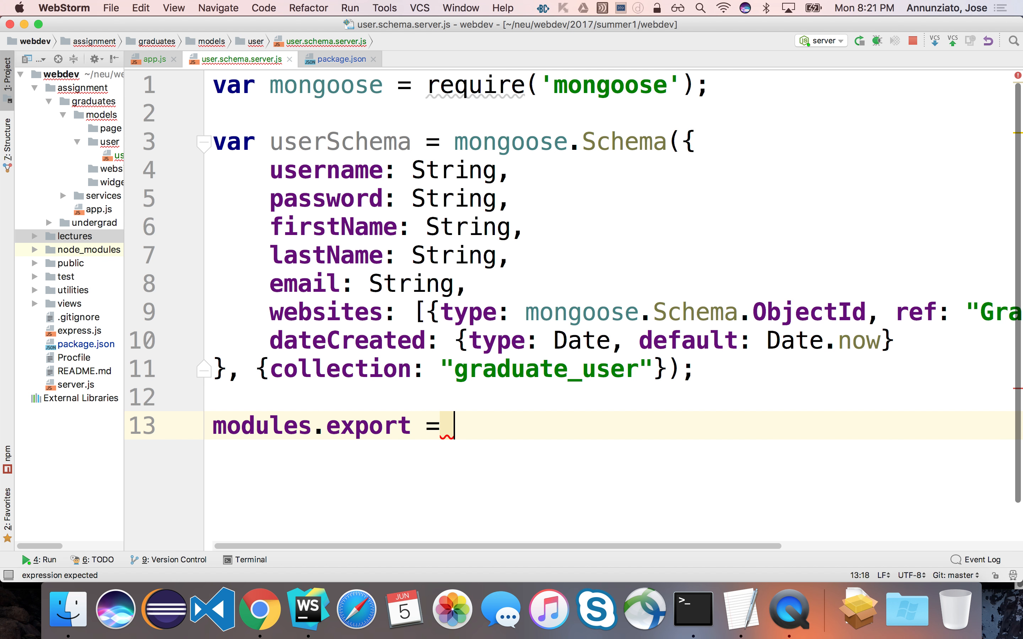
text(userSce)
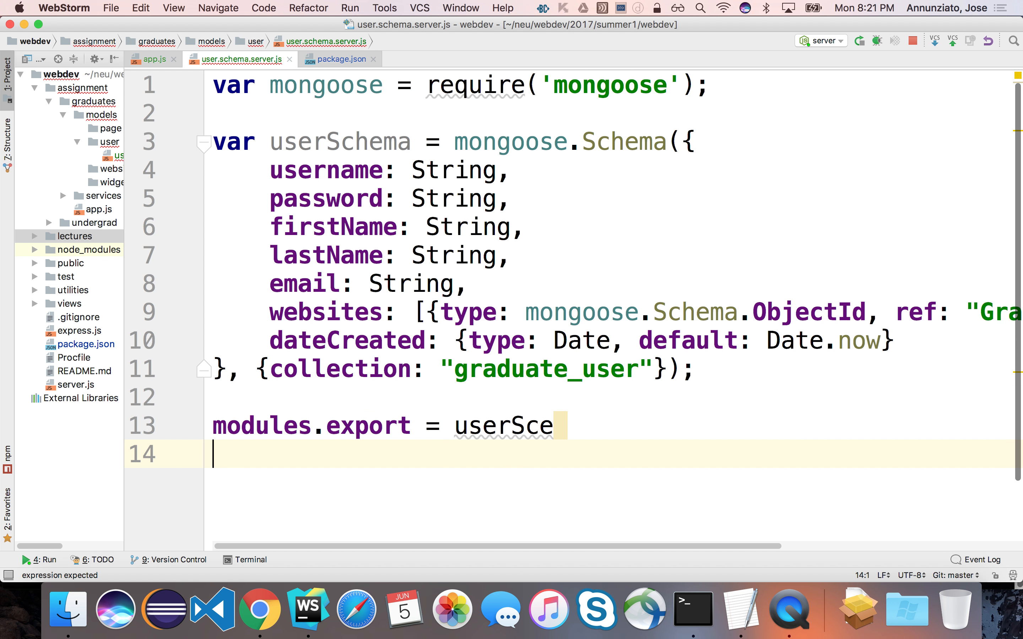
text(hema;)
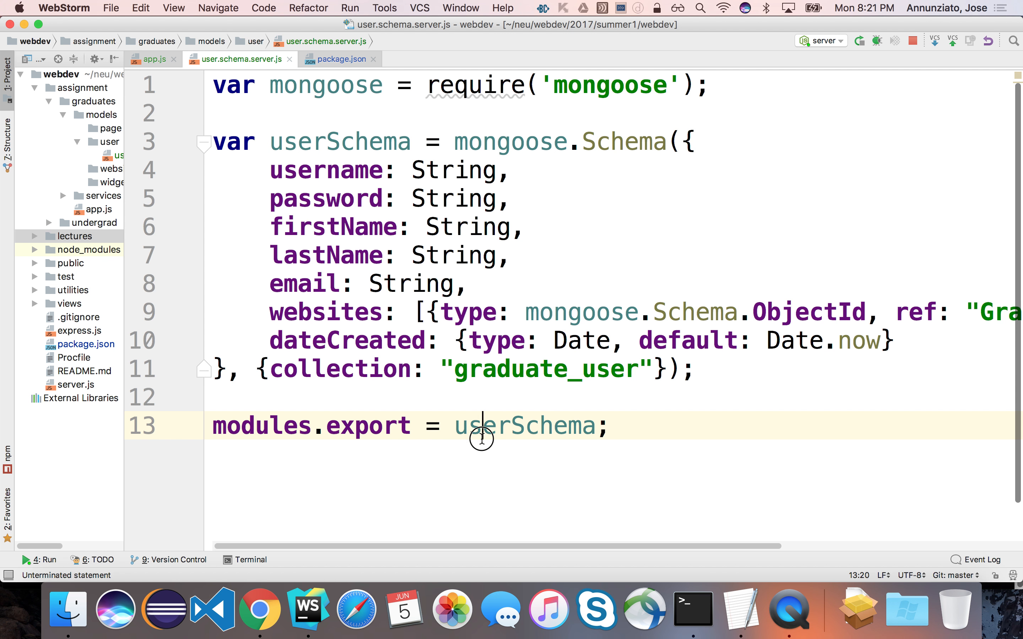
double_click(524, 426)
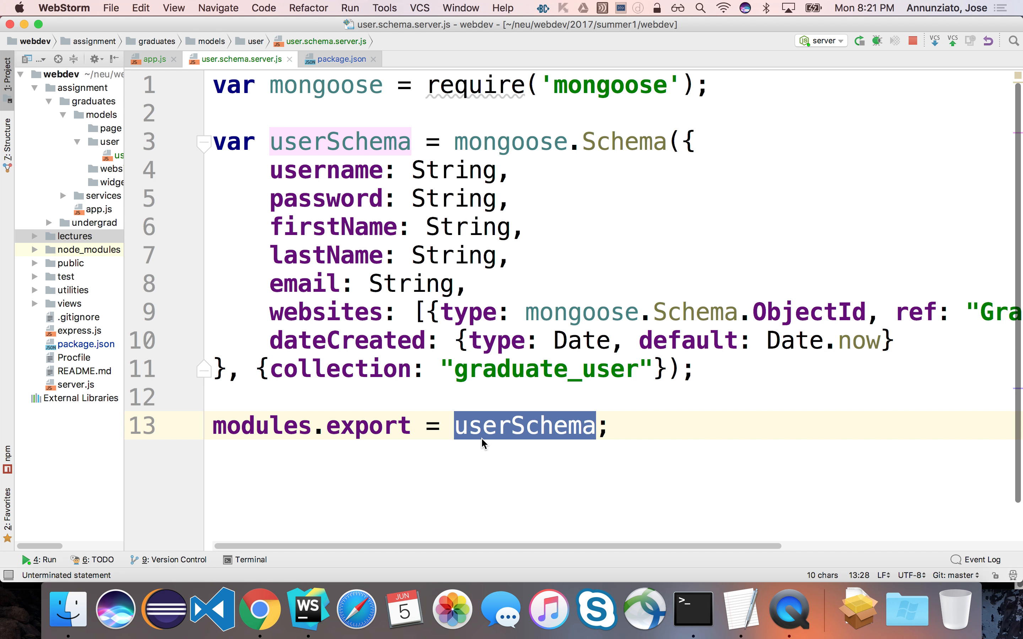
mouse_move(145, 174)
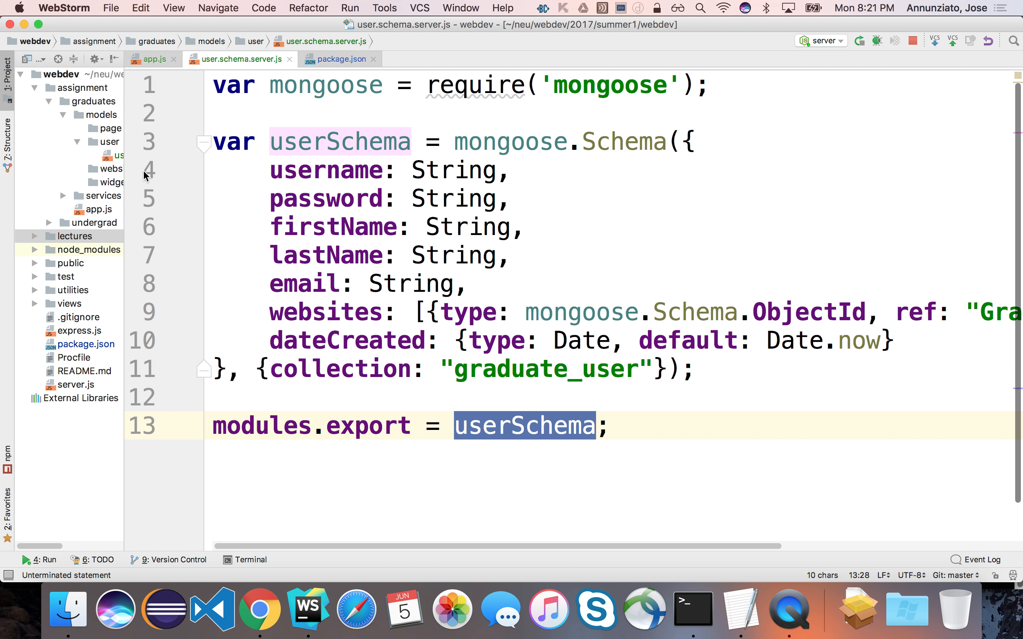